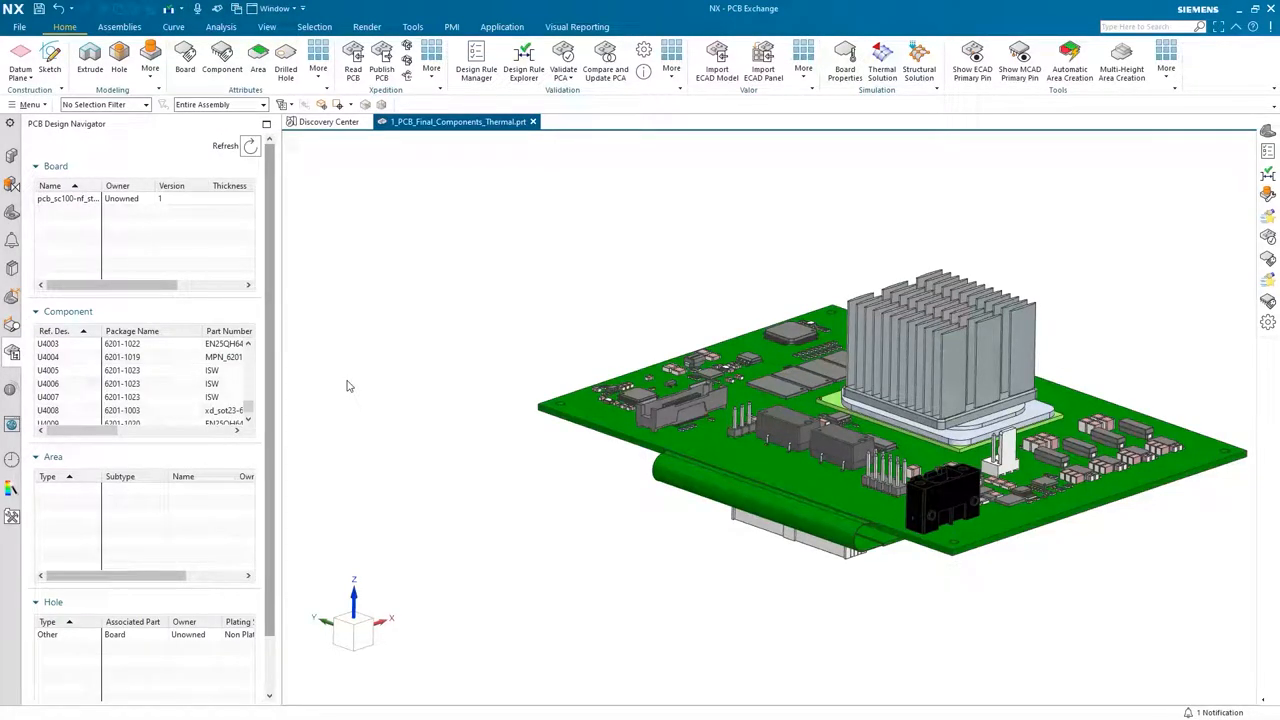
pyautogui.moveTo(450, 293)
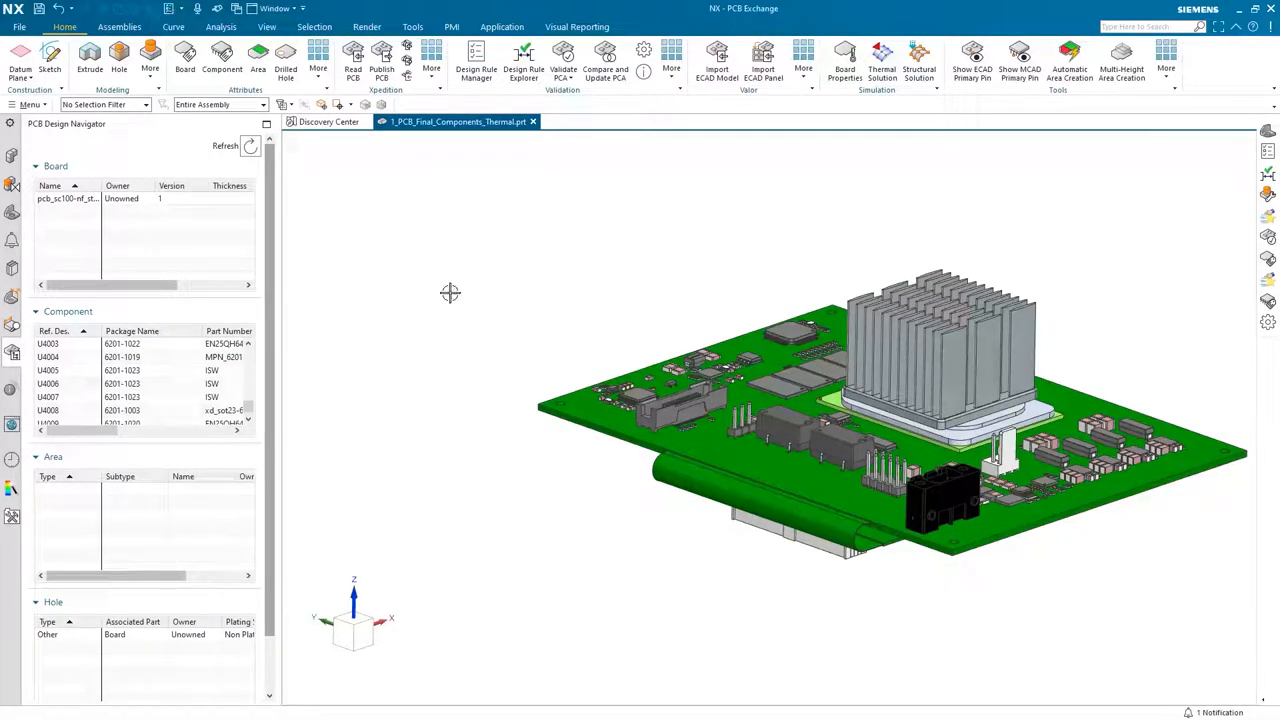
# Step: Run the Design Rule Manager analysis on the board for capacitors, generic parts and 6201-1023 components
pyautogui.click(476, 60)
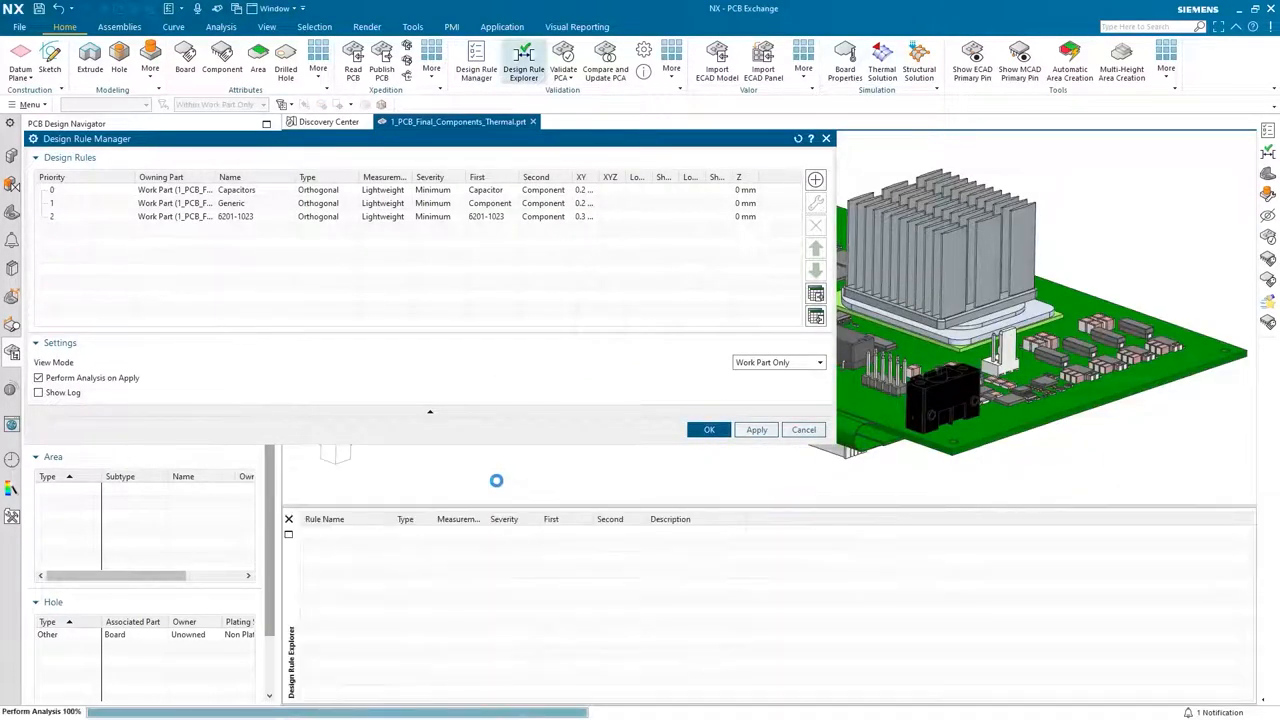
pyautogui.click(709, 429)
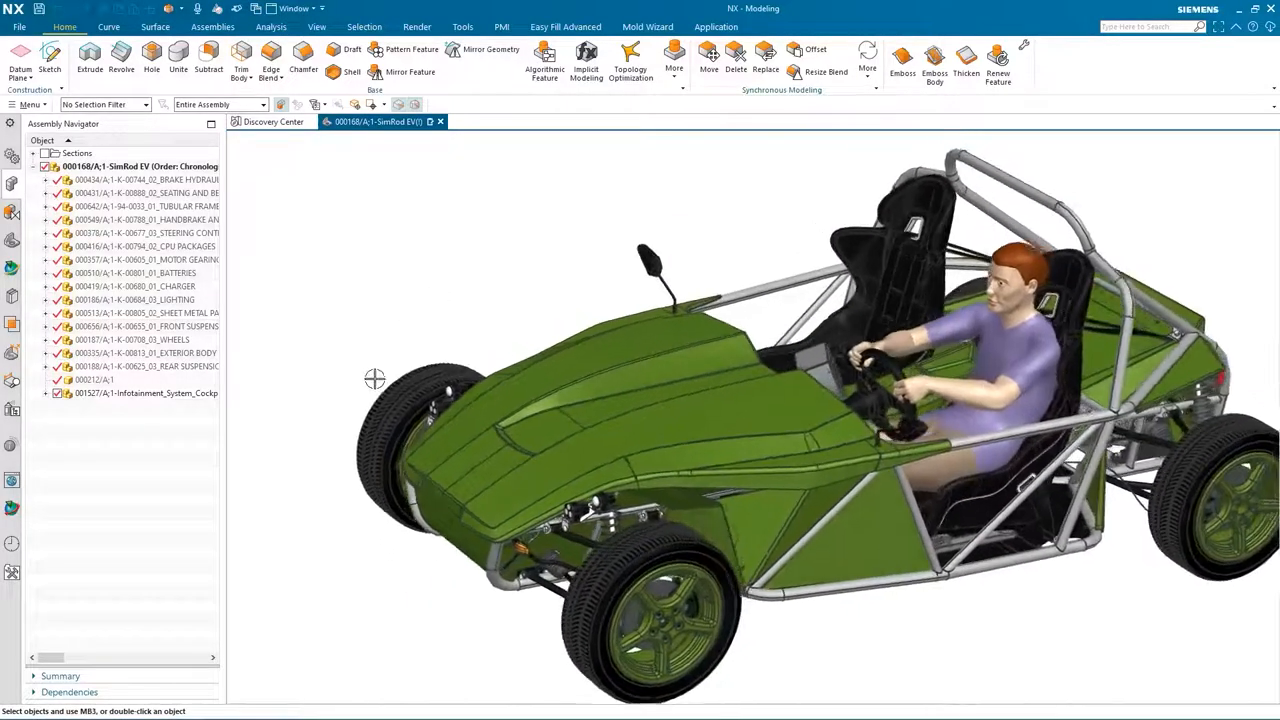
# Step: Open Infotainment_System_Cockpit as its own assembly and rotate to see the board inside
pyautogui.rightClick(140, 392)
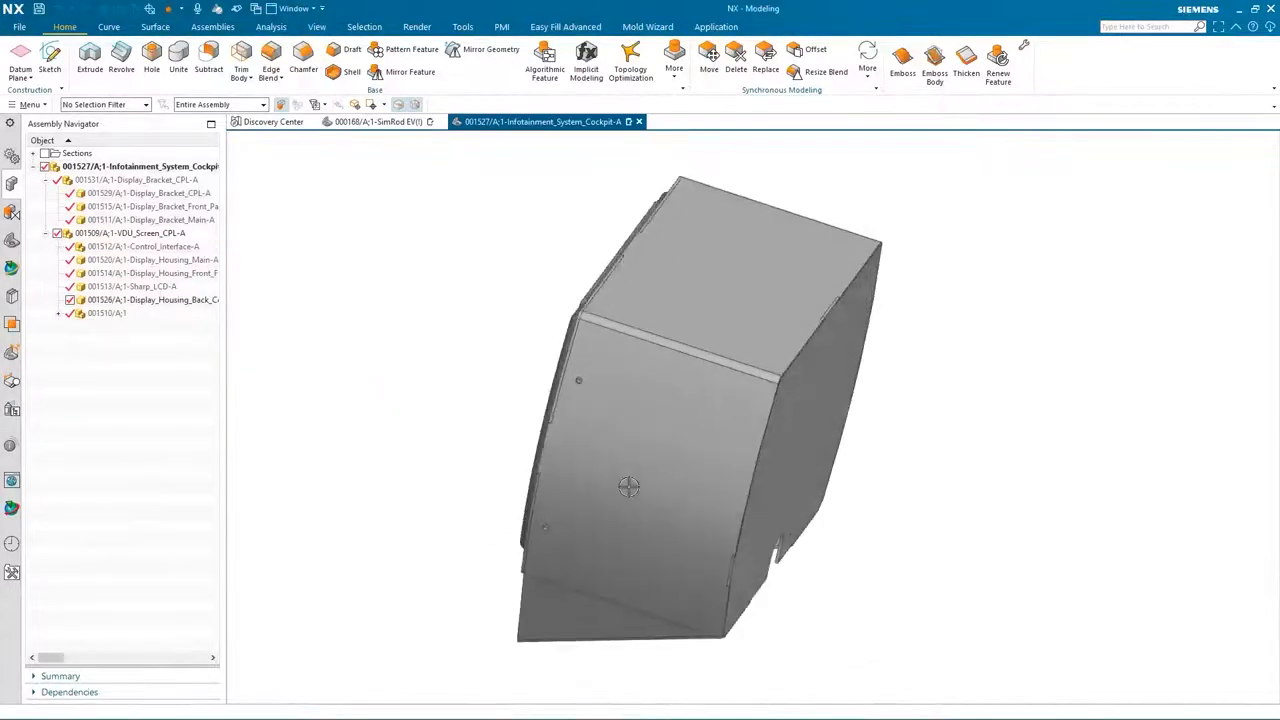
pyautogui.moveTo(629, 487); pyautogui.dragTo(867, 341)
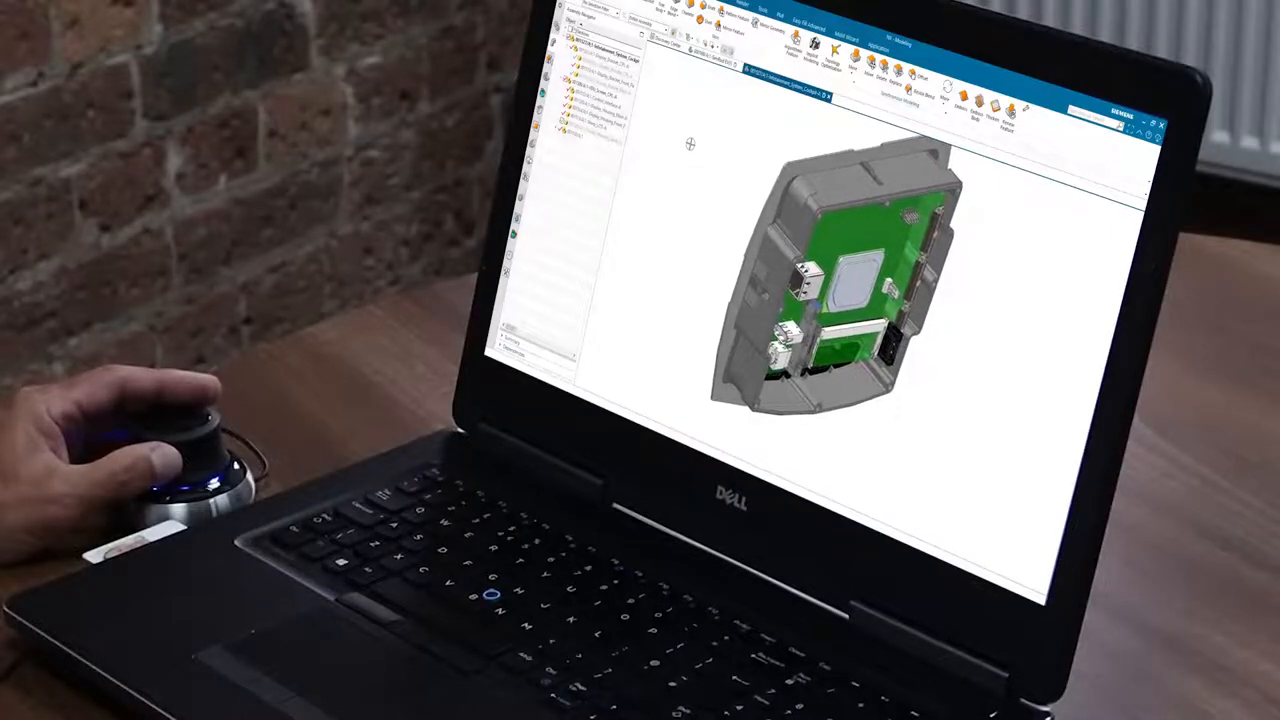
# Step: Replace the infotainment circuit board with loaded part 001476
pyautogui.rightClick(107, 313)
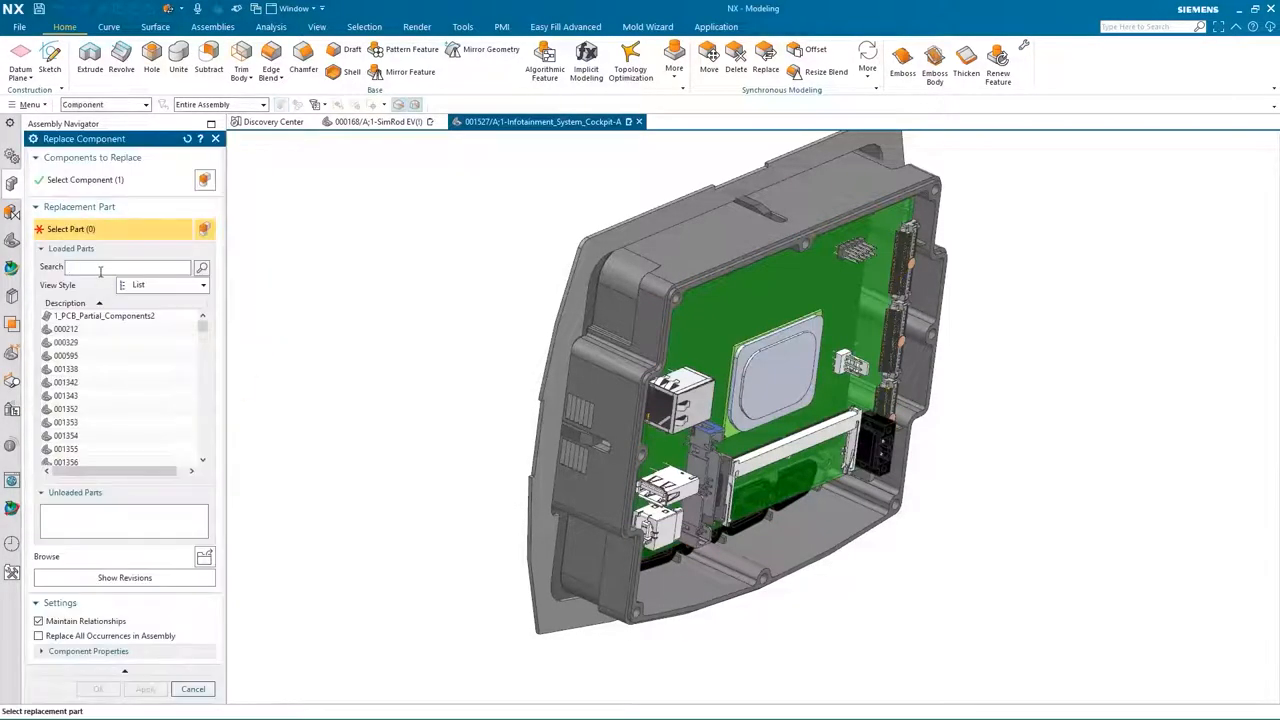
pyautogui.write('001476')
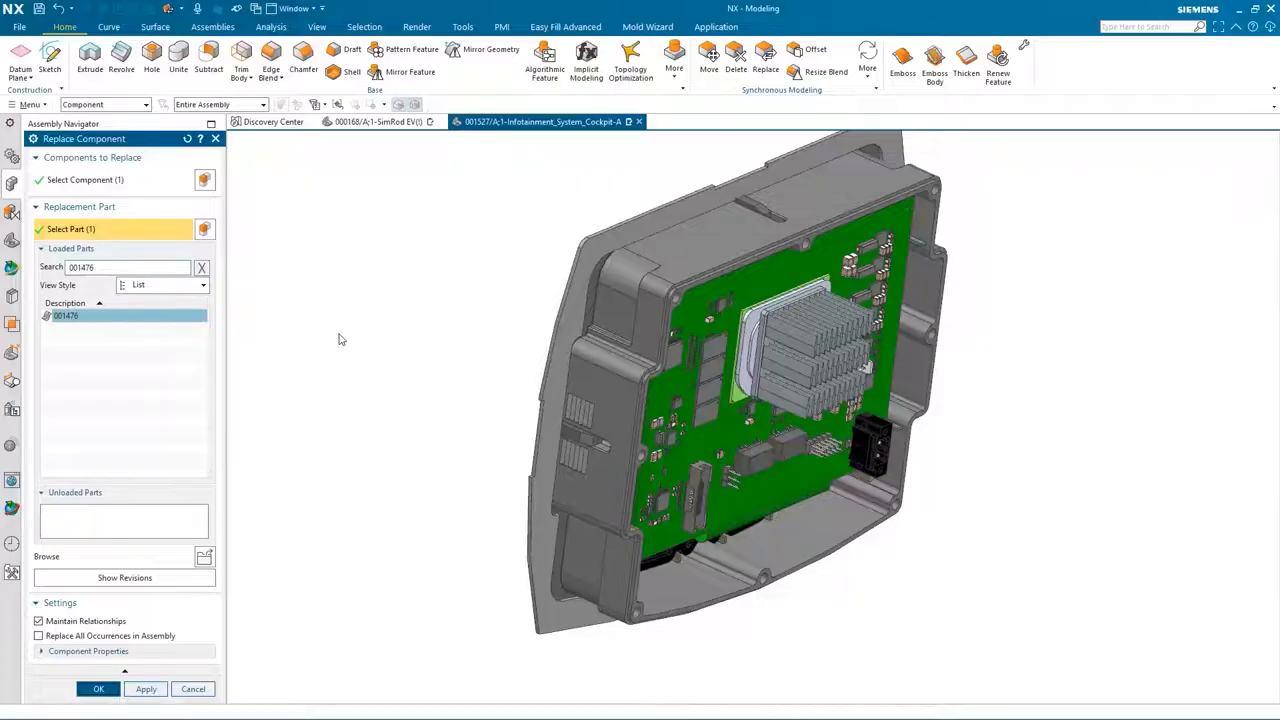
pyautogui.click(98, 689)
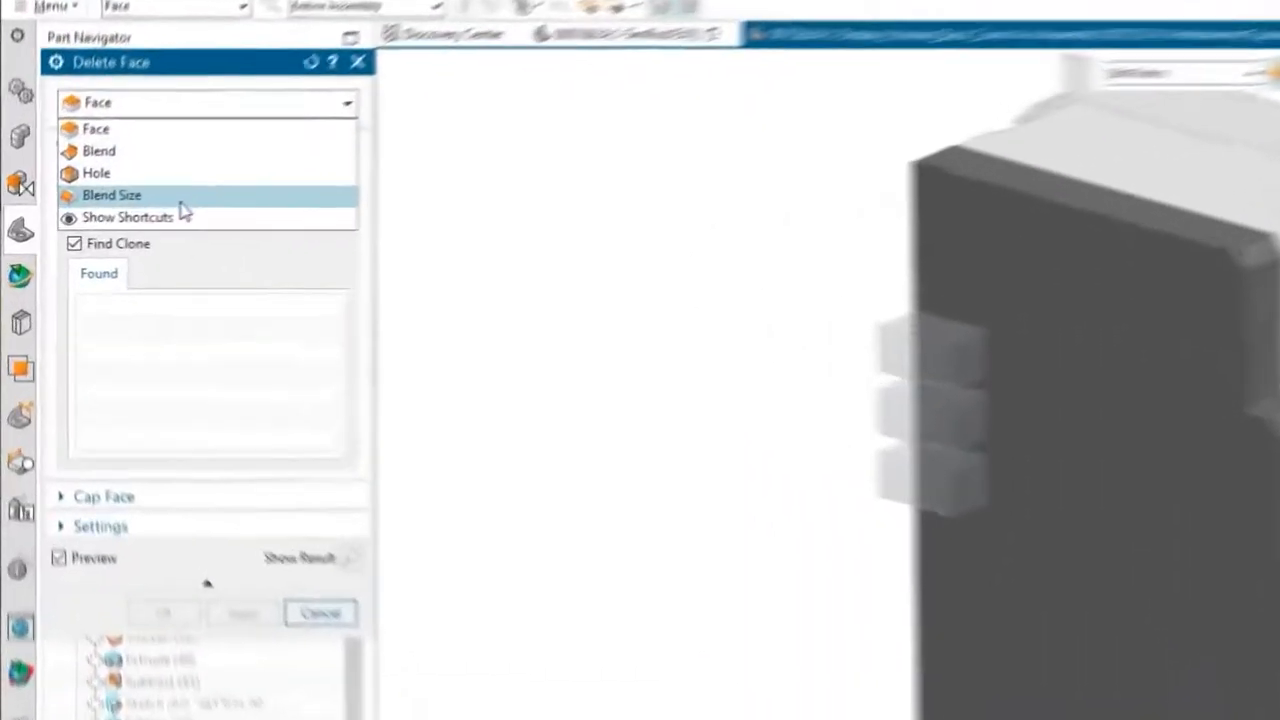
# Step: Delete the back cover's blends by Blend Size with a 2 mm limit
pyautogui.click(112, 195)
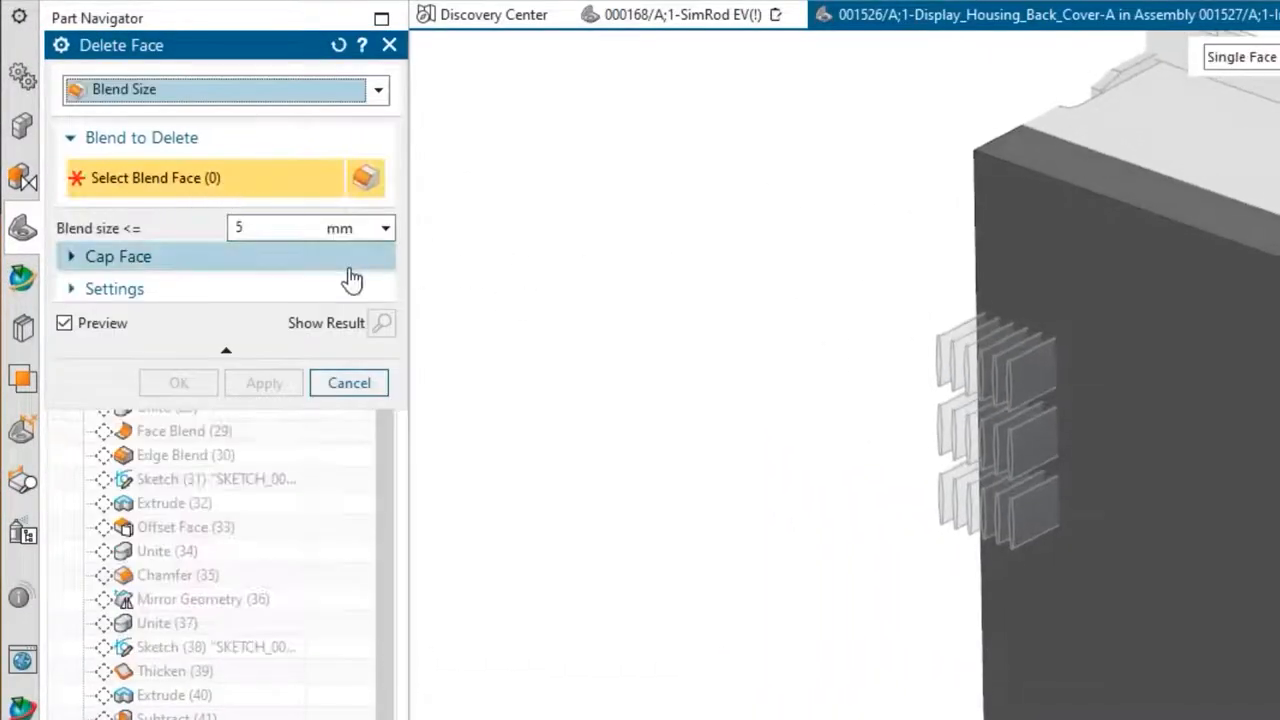
pyautogui.write('2')
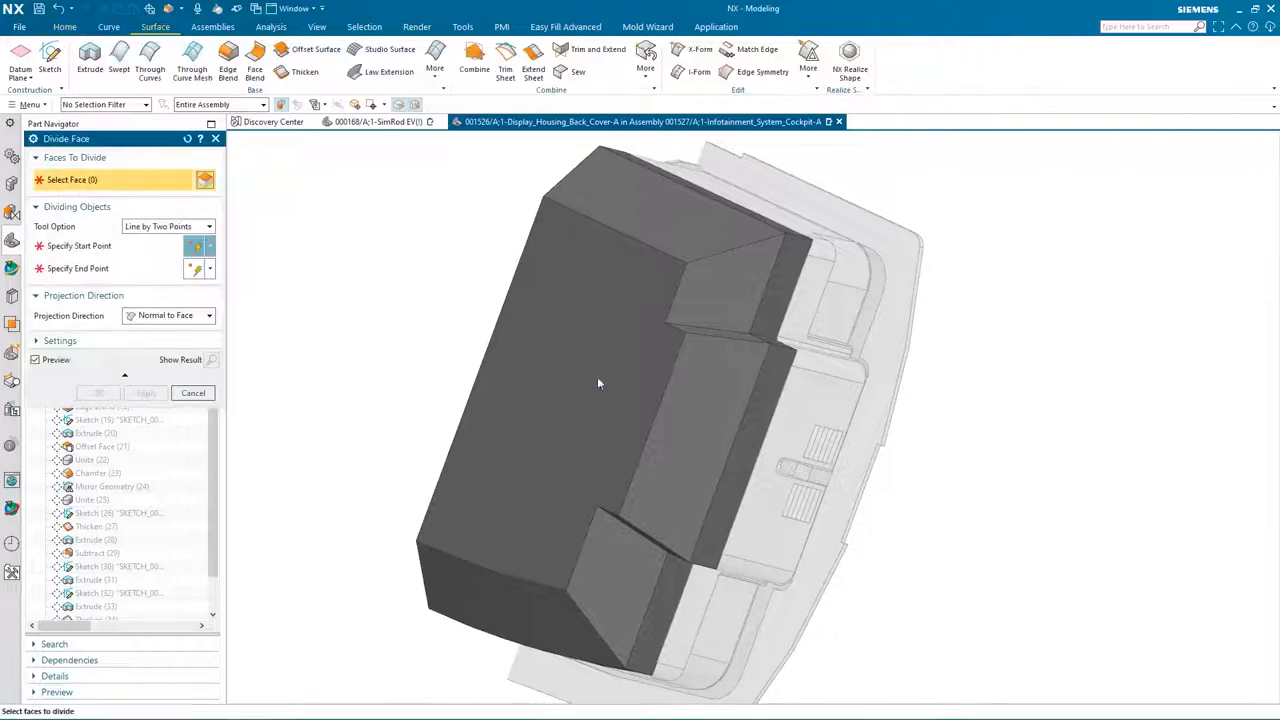
# Step: Select the back cover's outer faces and pick the dividing line's two points
pyautogui.click(598, 384)
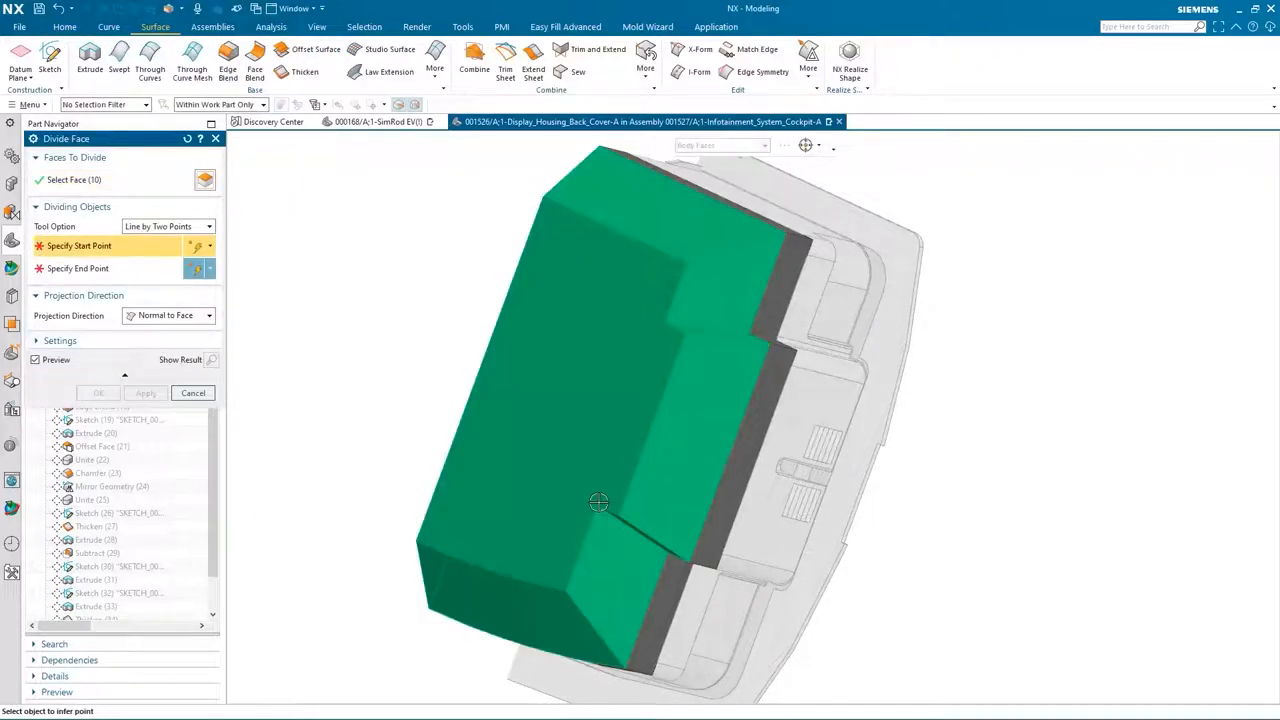
pyautogui.click(598, 503)
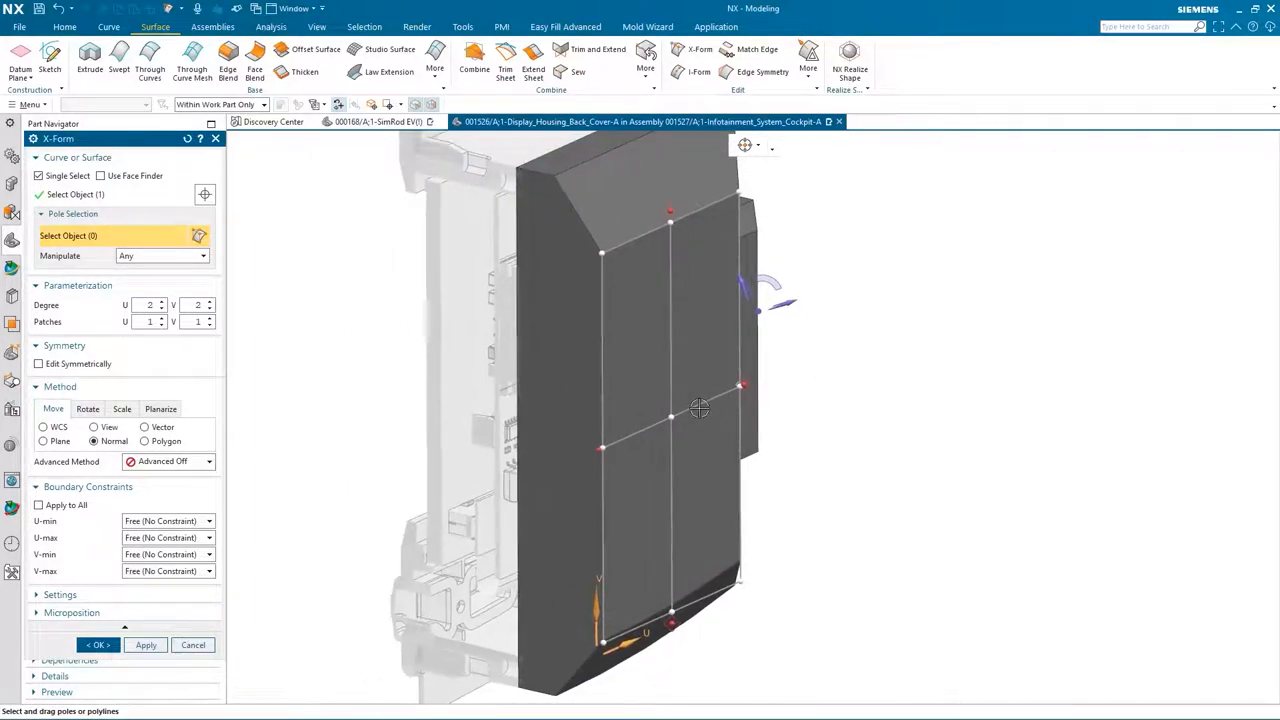
# Step: Drag the rear face's X-Form control poles outward along the normal
pyautogui.moveTo(670, 420); pyautogui.dragTo(710, 420)
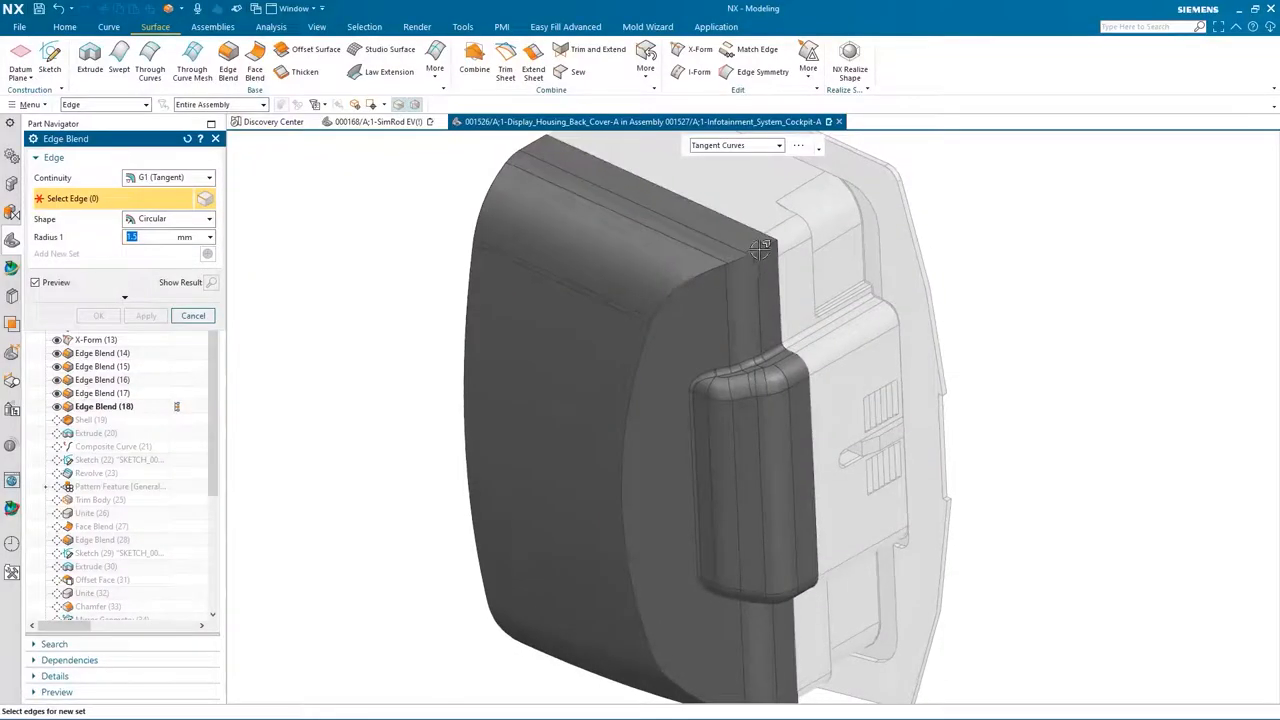
# Step: Select the back cover's long curved edge and set blend Radius 1 to 4 mm
pyautogui.click(765, 245)
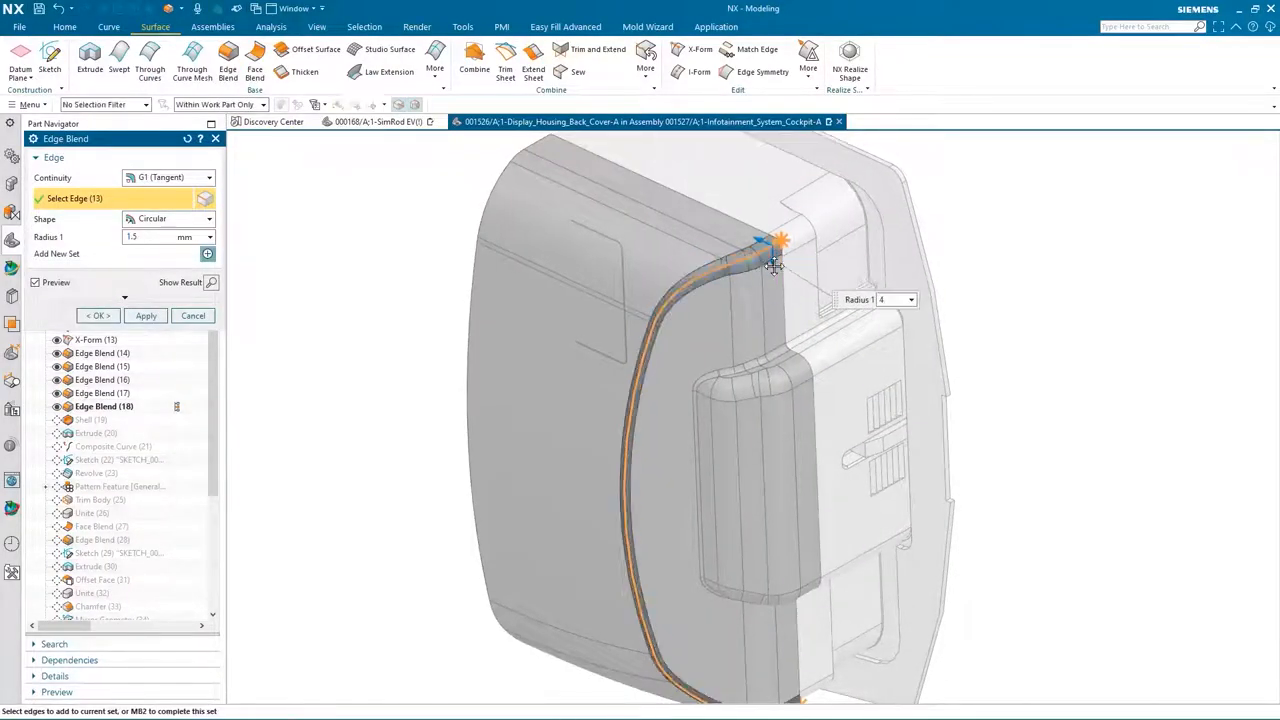
pyautogui.click(145, 316)
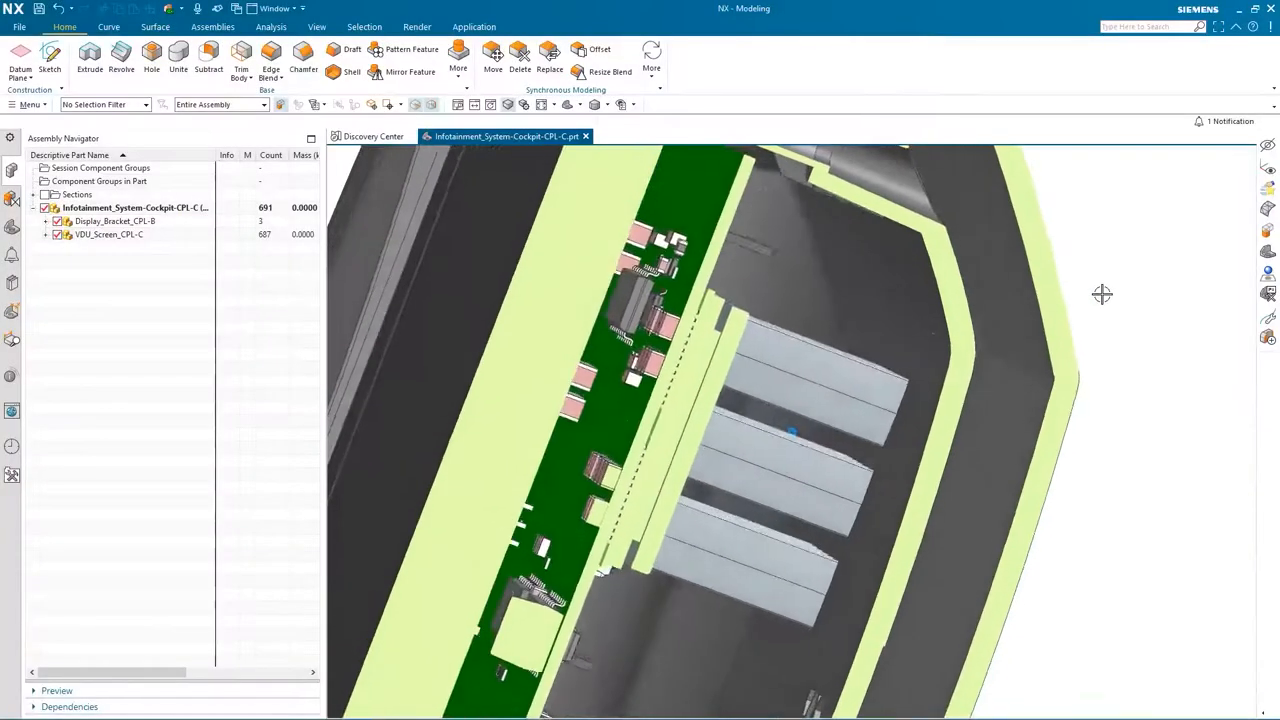
pyautogui.moveTo(910, 285)
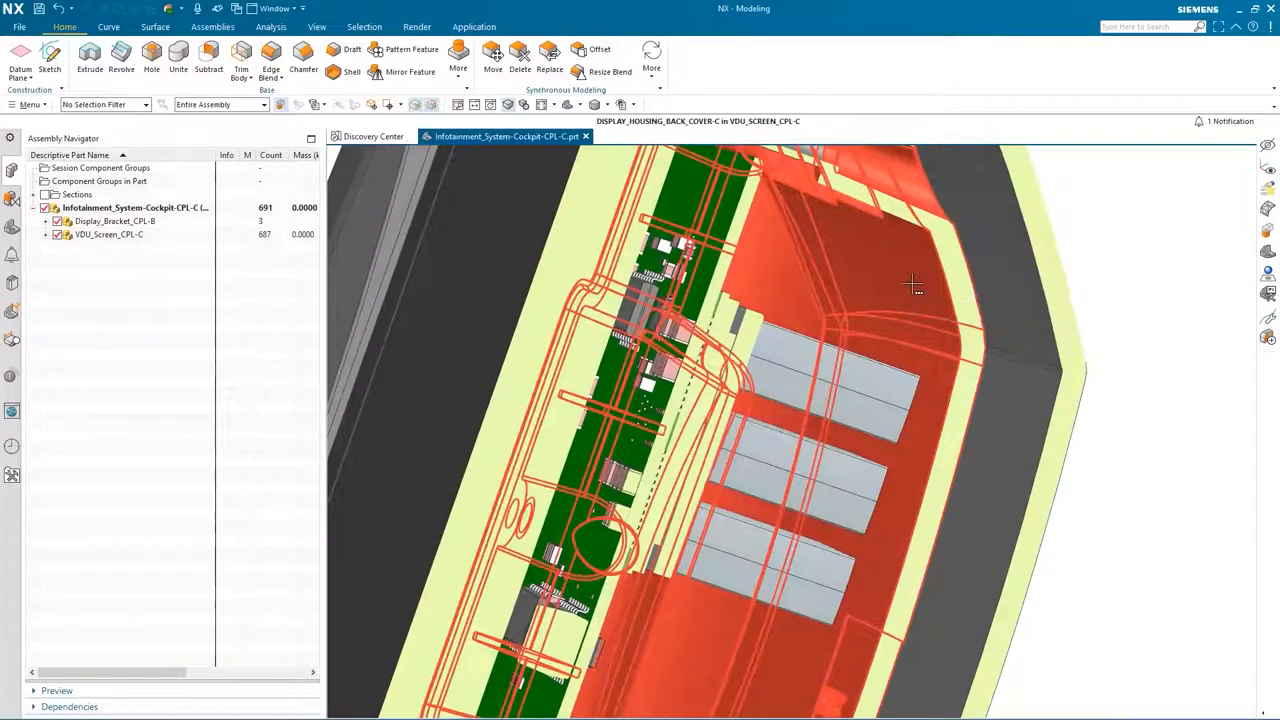
# Step: Open Display_Housing_Back_Cover-C alone and browse the Reuse Library to Plastic Injection Mold Features
pyautogui.click(912, 285)
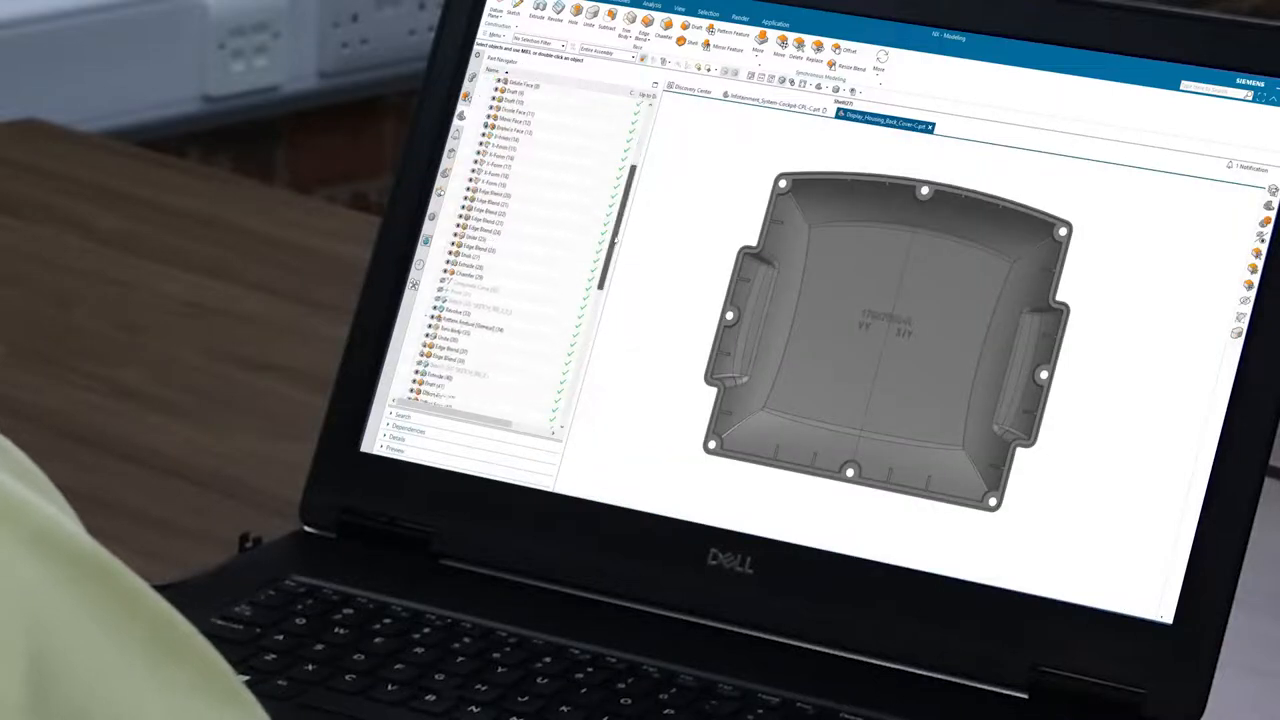
pyautogui.scroll(-3)
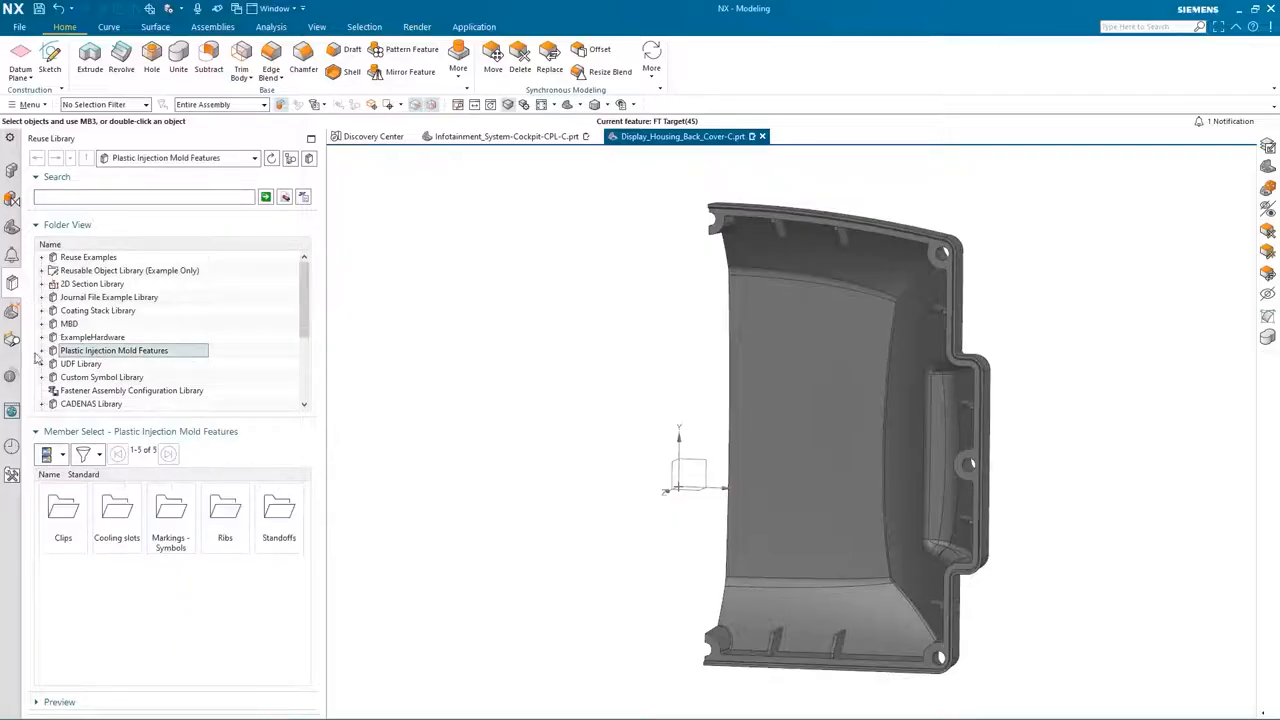
# Step: Expand Plastic Injection Mold Features and place Cooling Slot Design onto the back cover
pyautogui.click(41, 350)
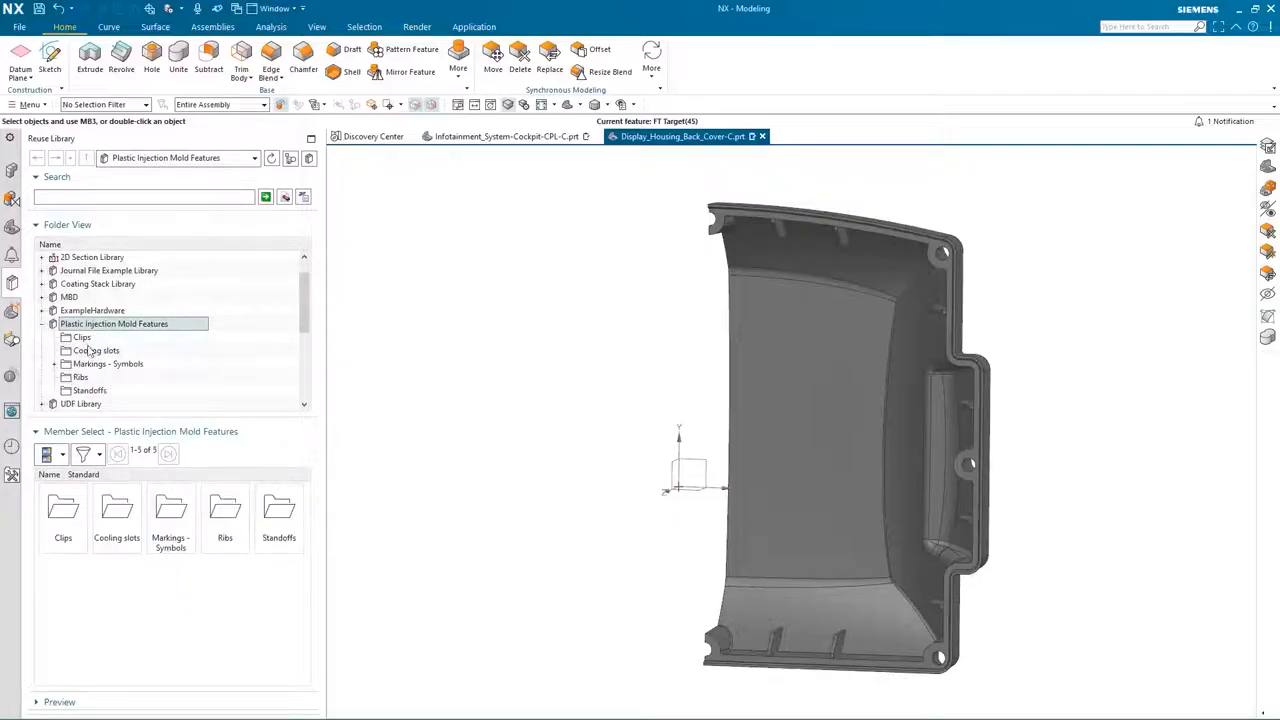
pyautogui.moveTo(107, 363)
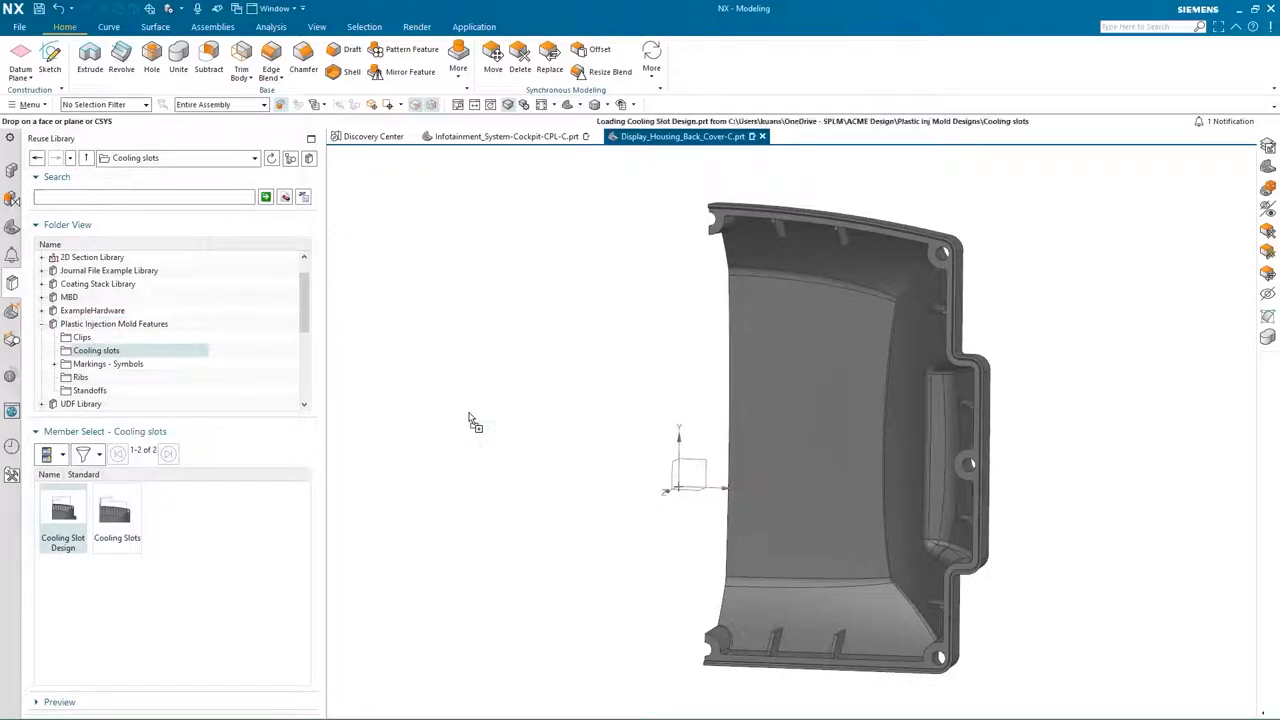
pyautogui.doubleClick(62, 511)
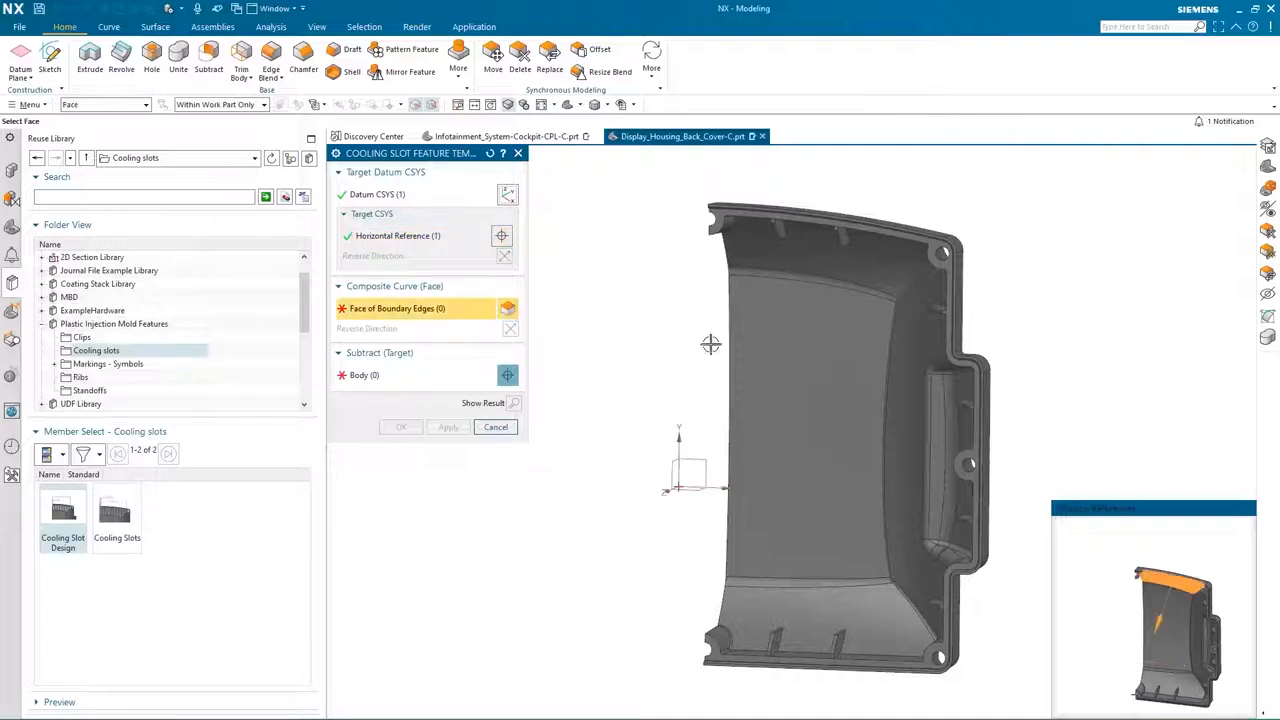
# Step: Pick the bounding face, horizontal reference and target cover body for the cooling slots
pyautogui.click(810, 337)
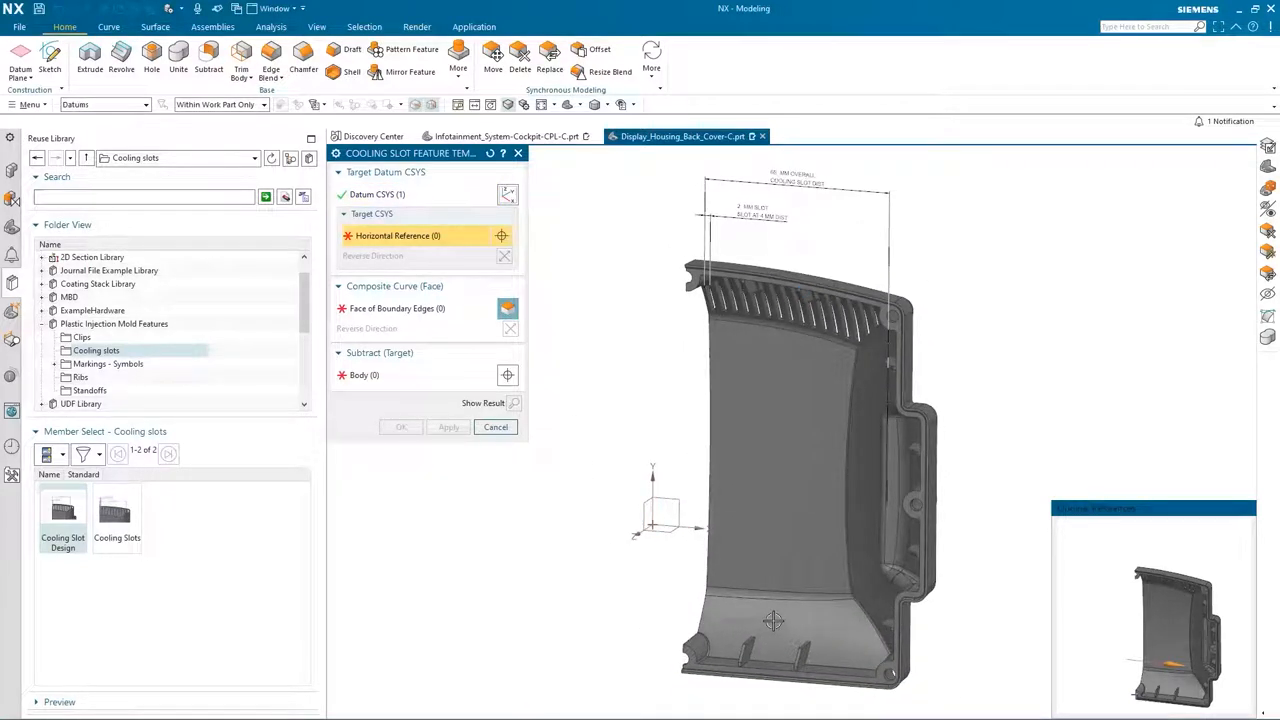
pyautogui.click(790, 640)
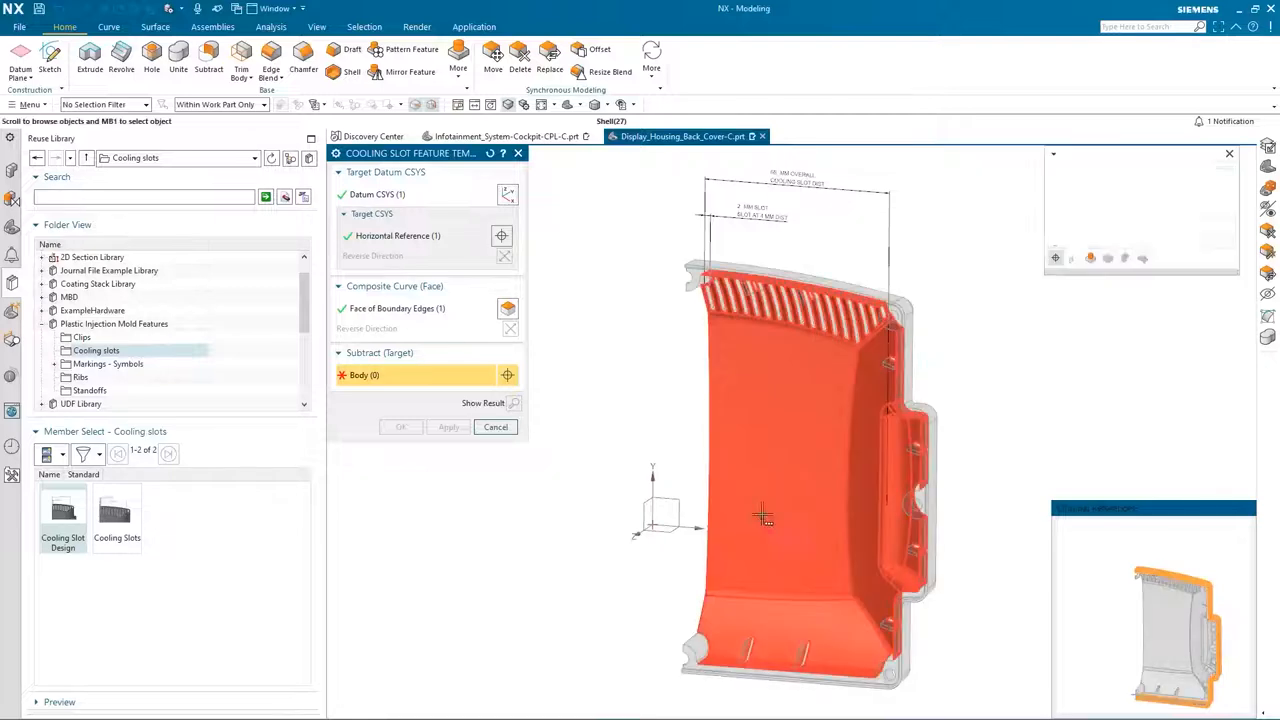
pyautogui.click(400, 427)
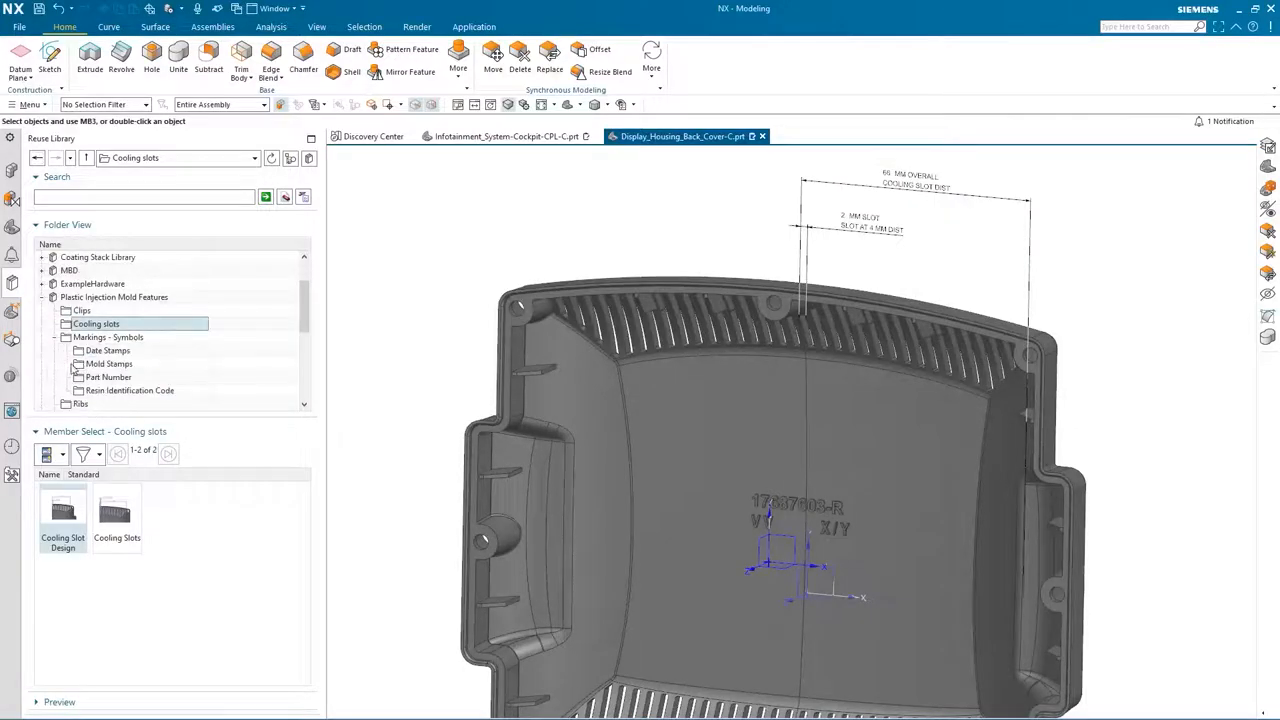
# Step: Place a stamp from the Date Stamps library onto the back cover and confirm it
pyautogui.click(107, 350)
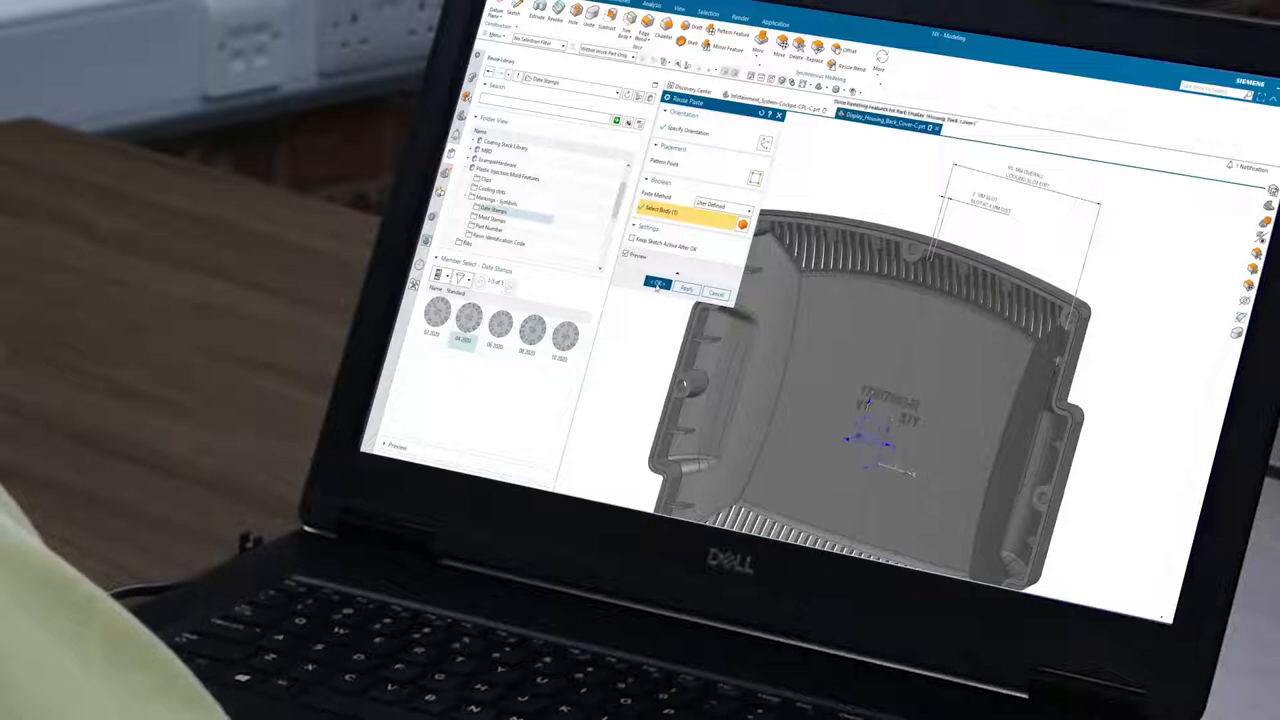
pyautogui.click(657, 291)
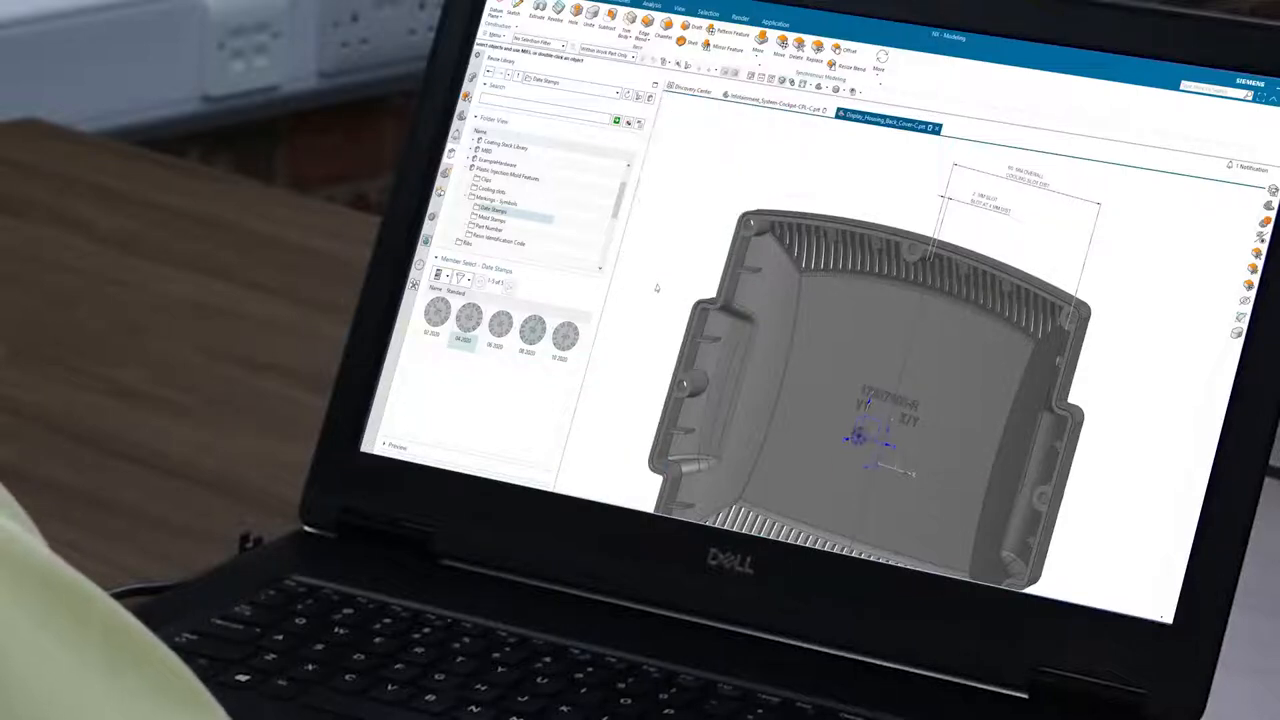